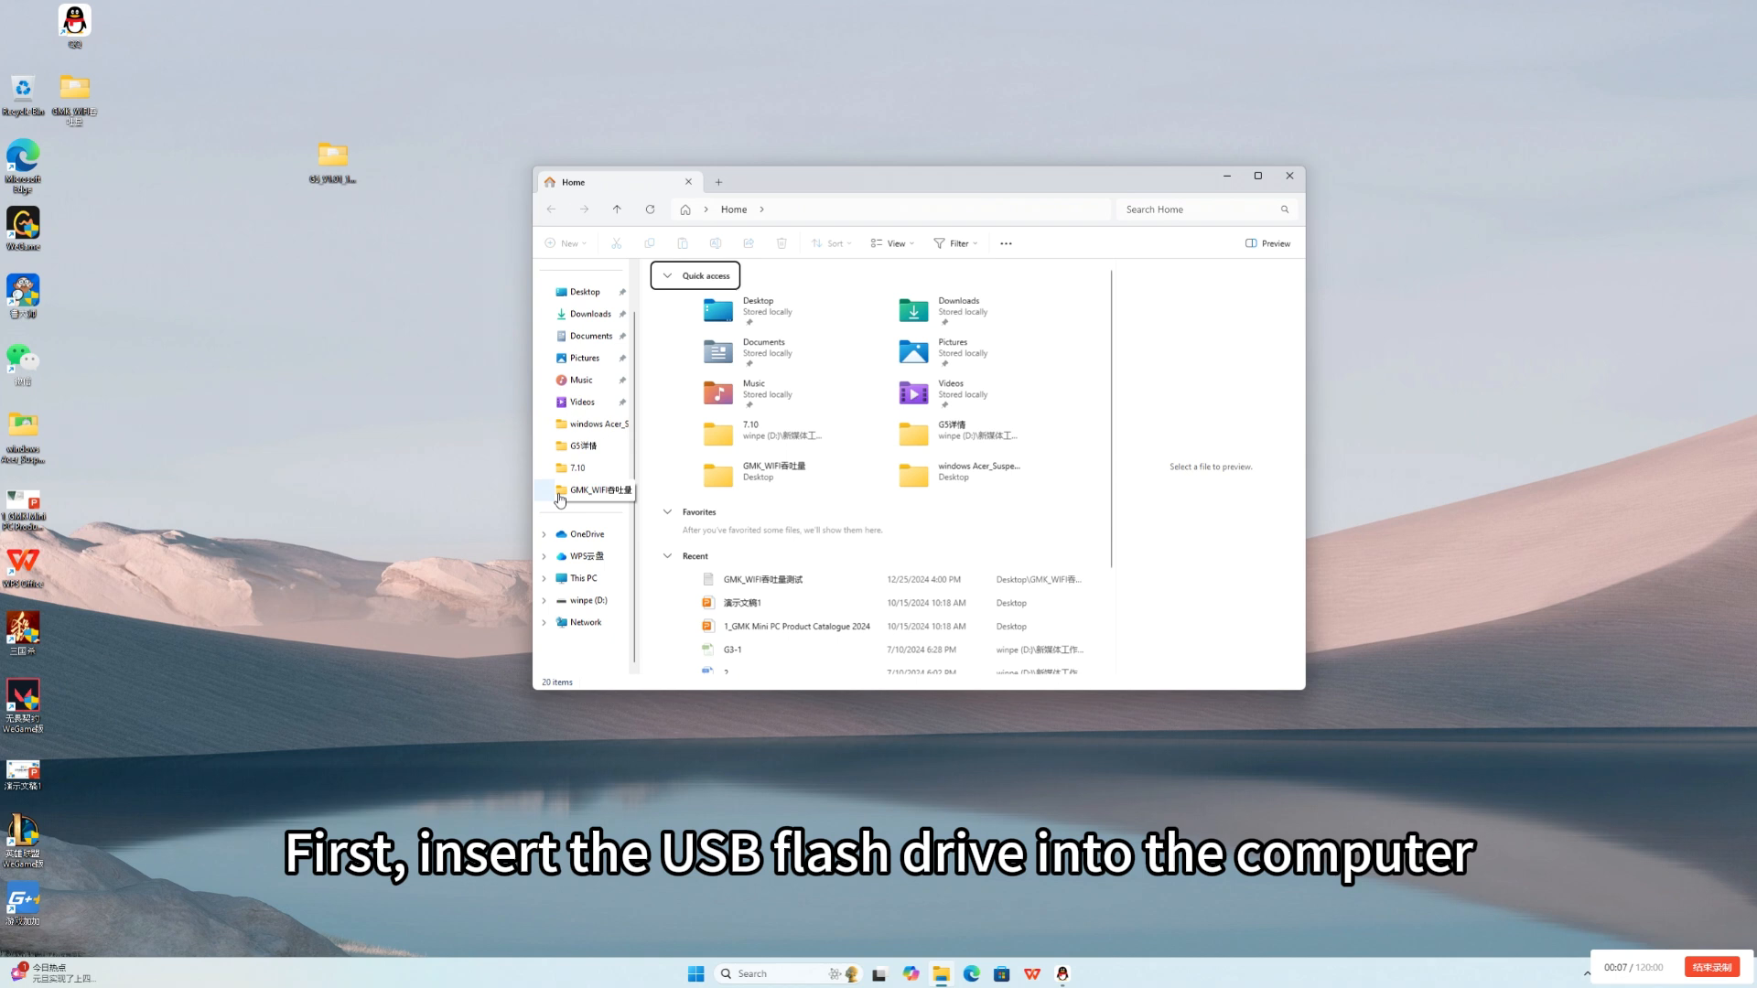
- Open the empty winpe (D:) flash drive from the navigation pane
{"action": "left_click", "coordinate": [580, 599]}
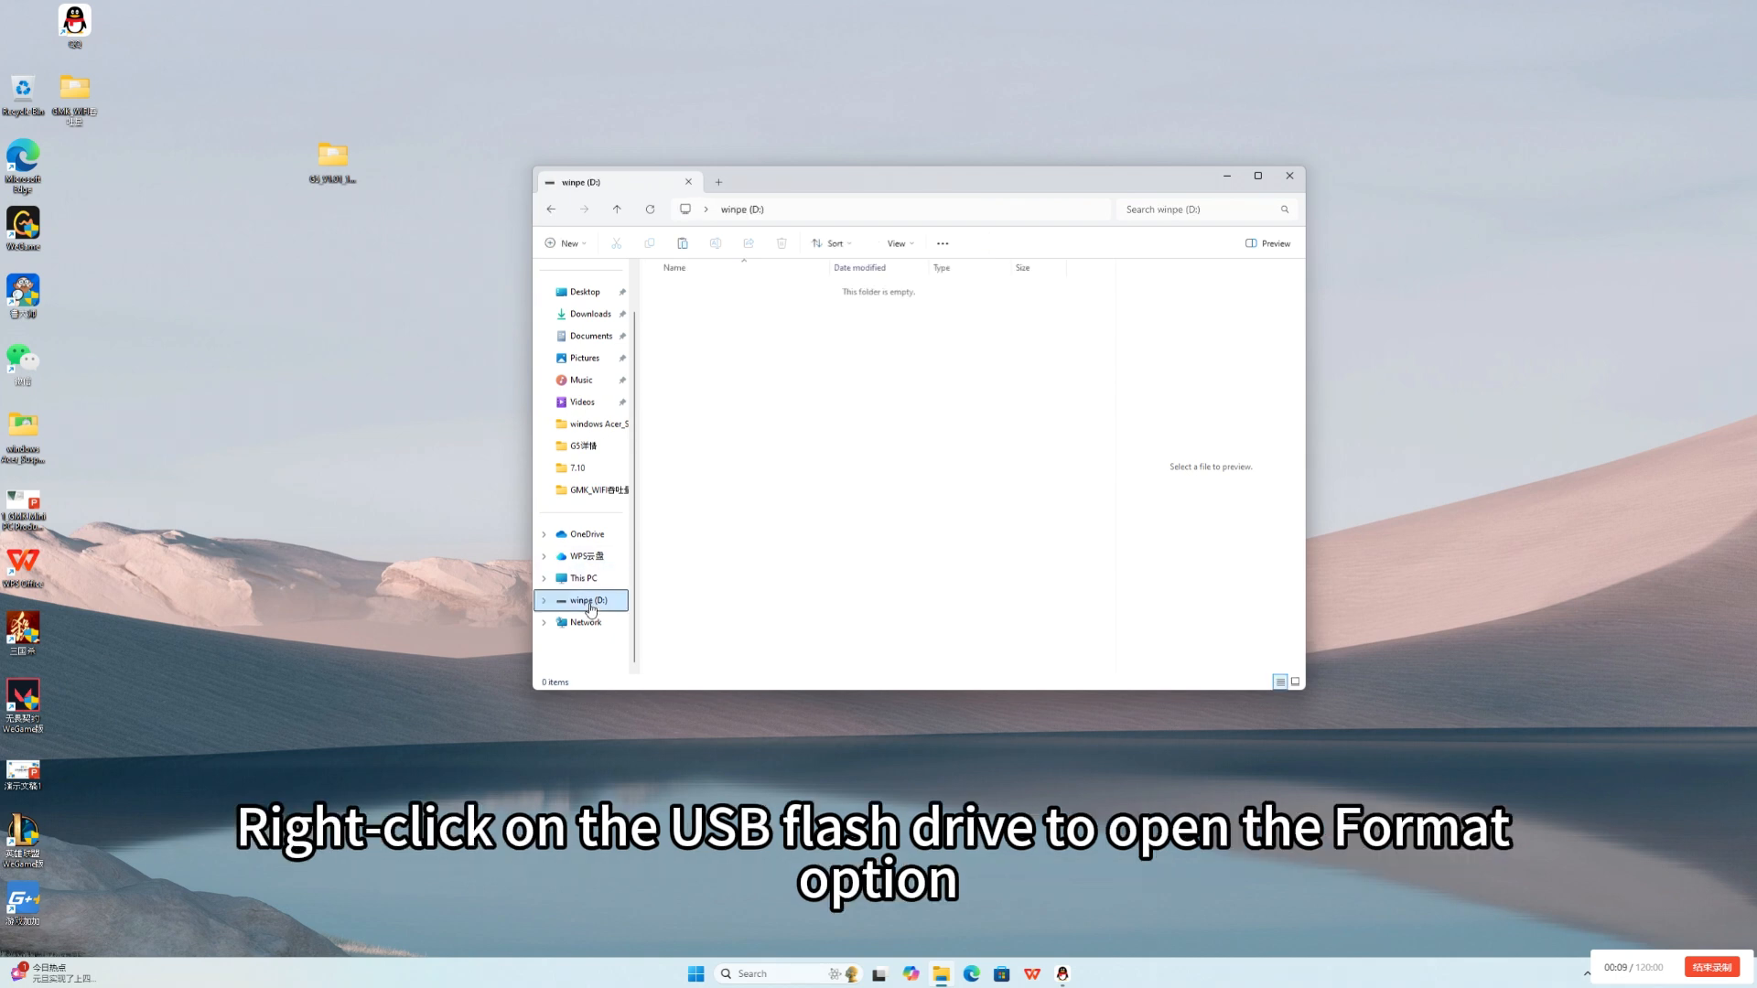
- Quick-format winpe (D:) as NTFS, confirm the data-erase warning, and close the format window
{"action": "right_click", "coordinate": [589, 599]}
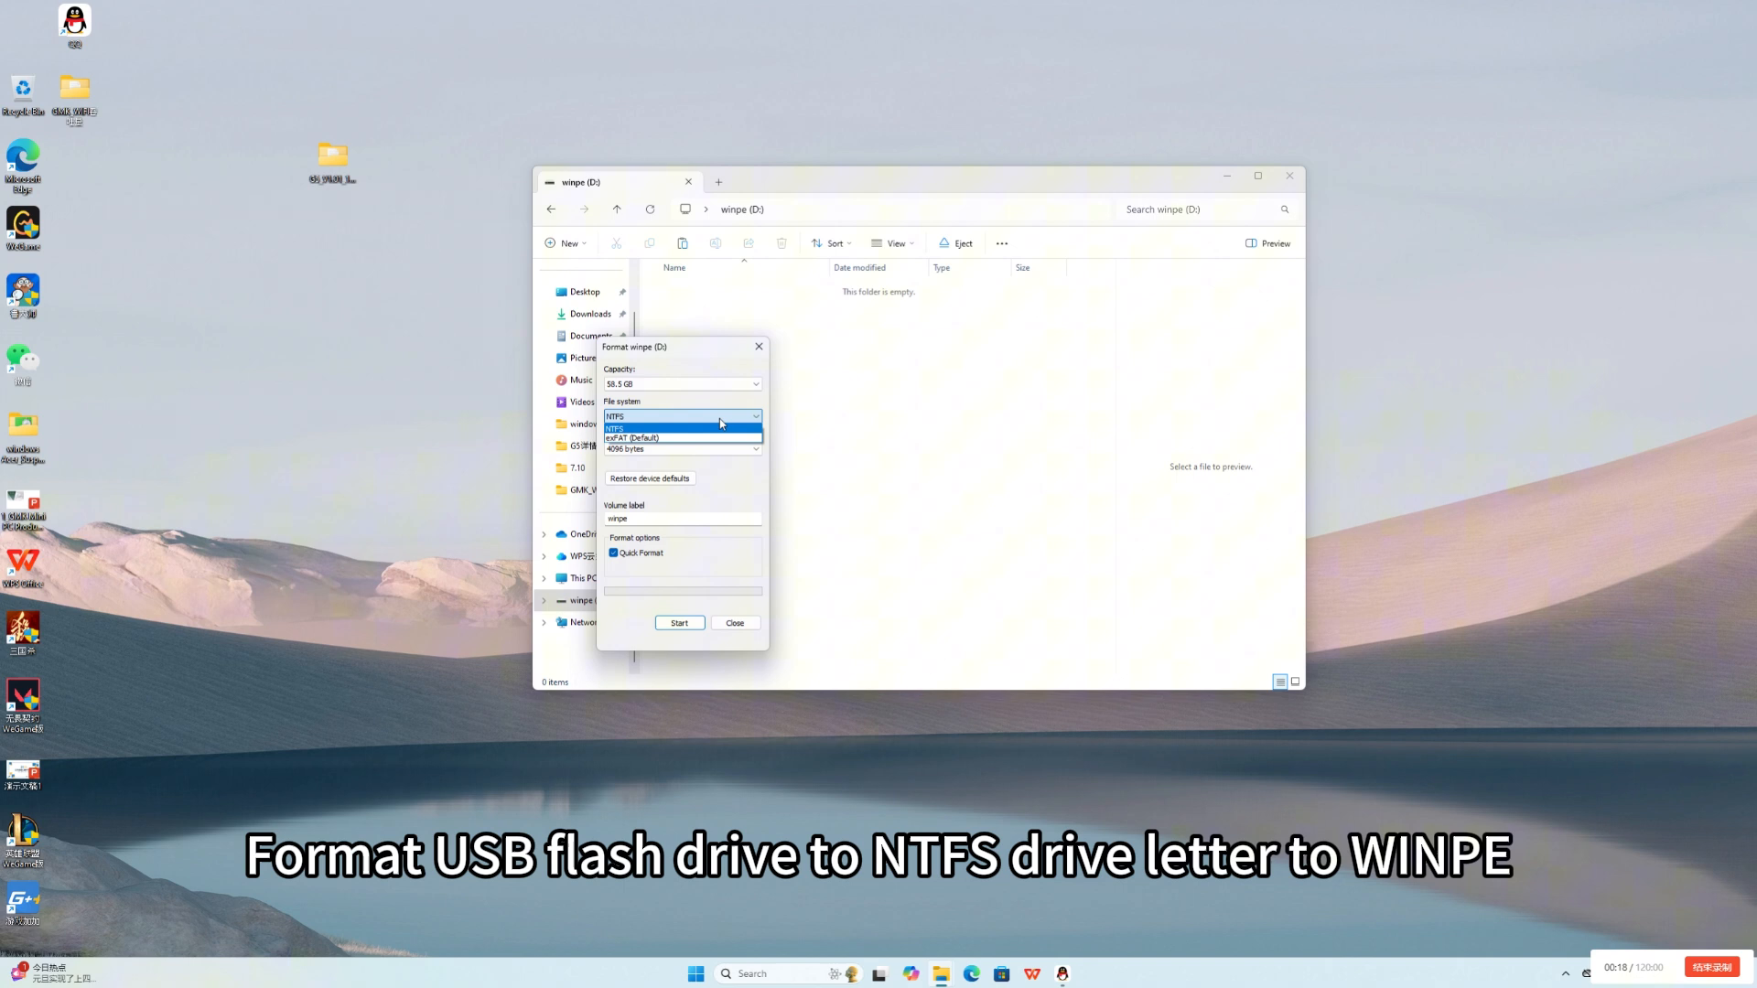
{"action": "left_click", "coordinate": [680, 416]}
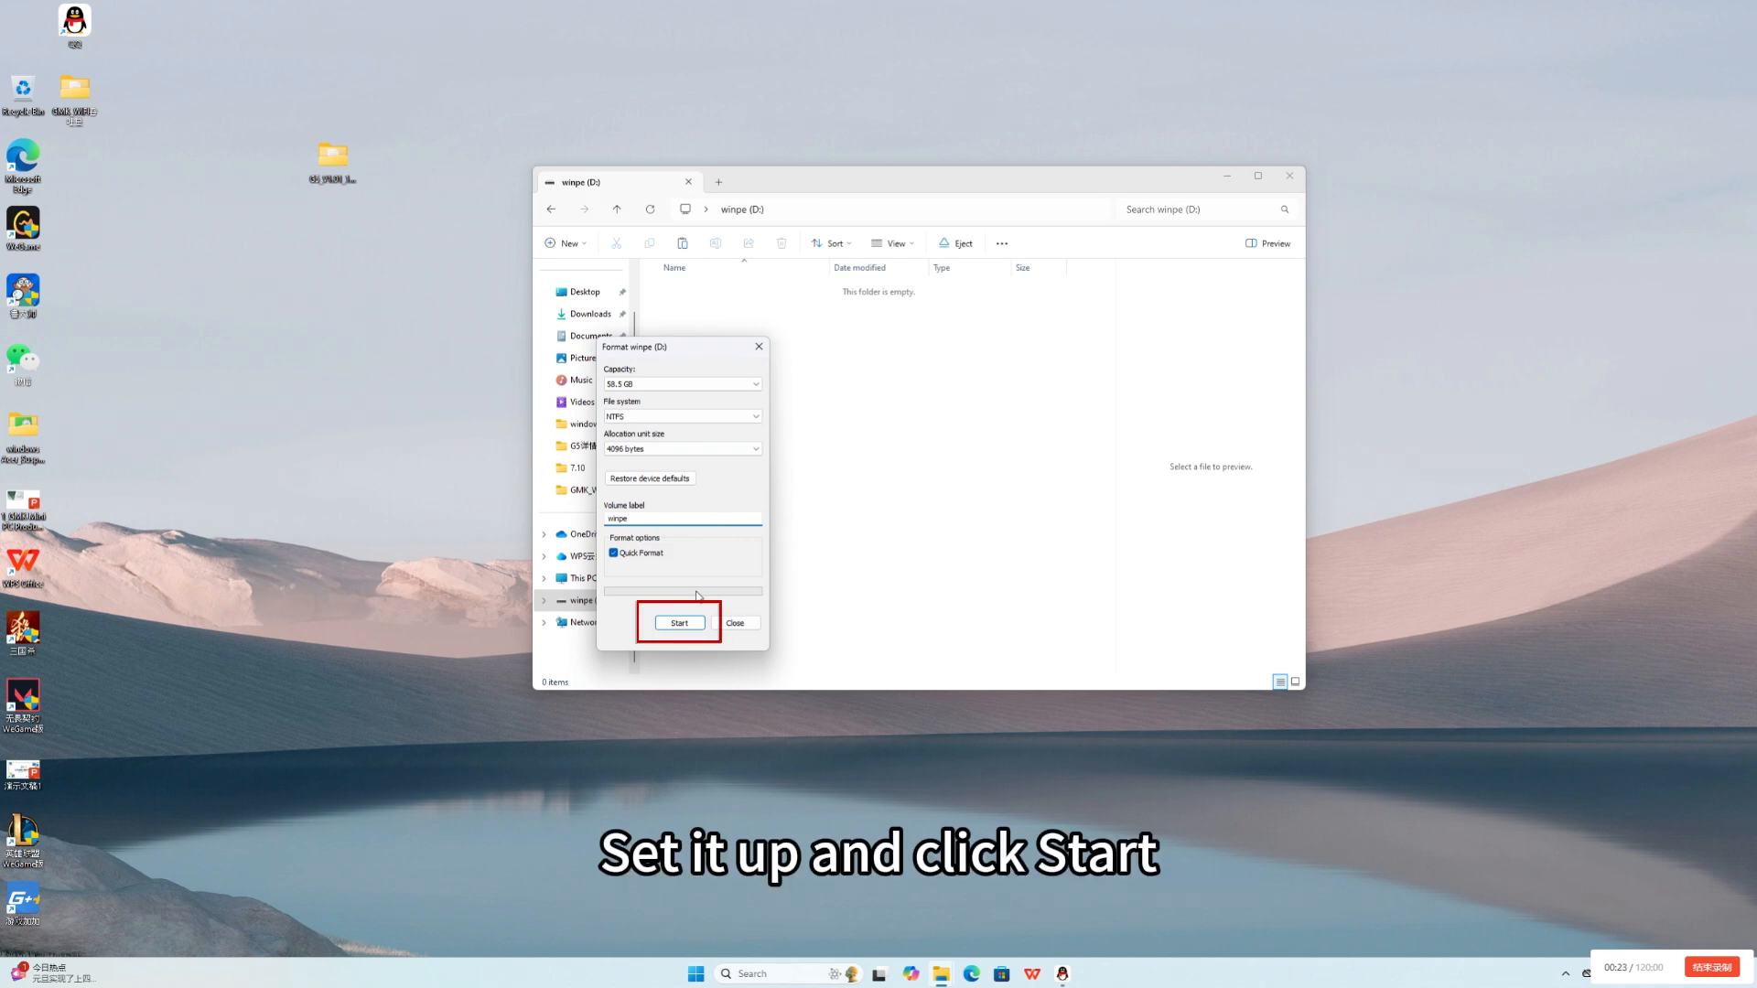
{"action": "left_click", "coordinate": [677, 622]}
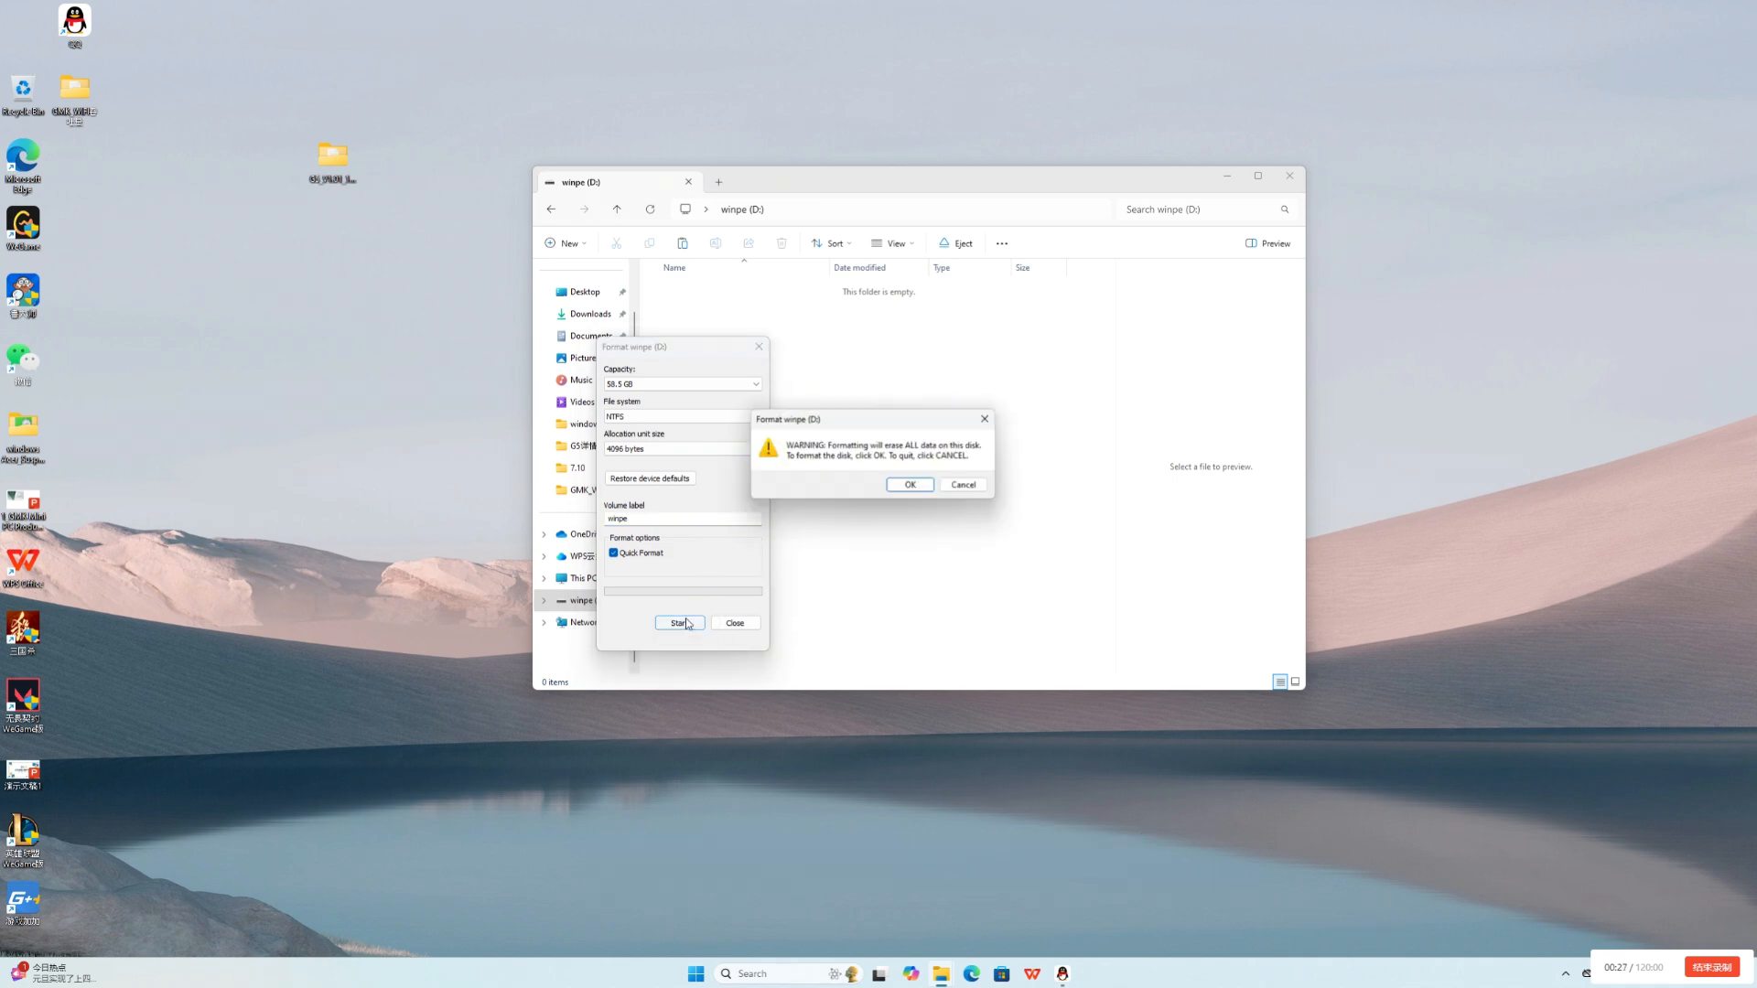
{"action": "left_click", "coordinate": [908, 484]}
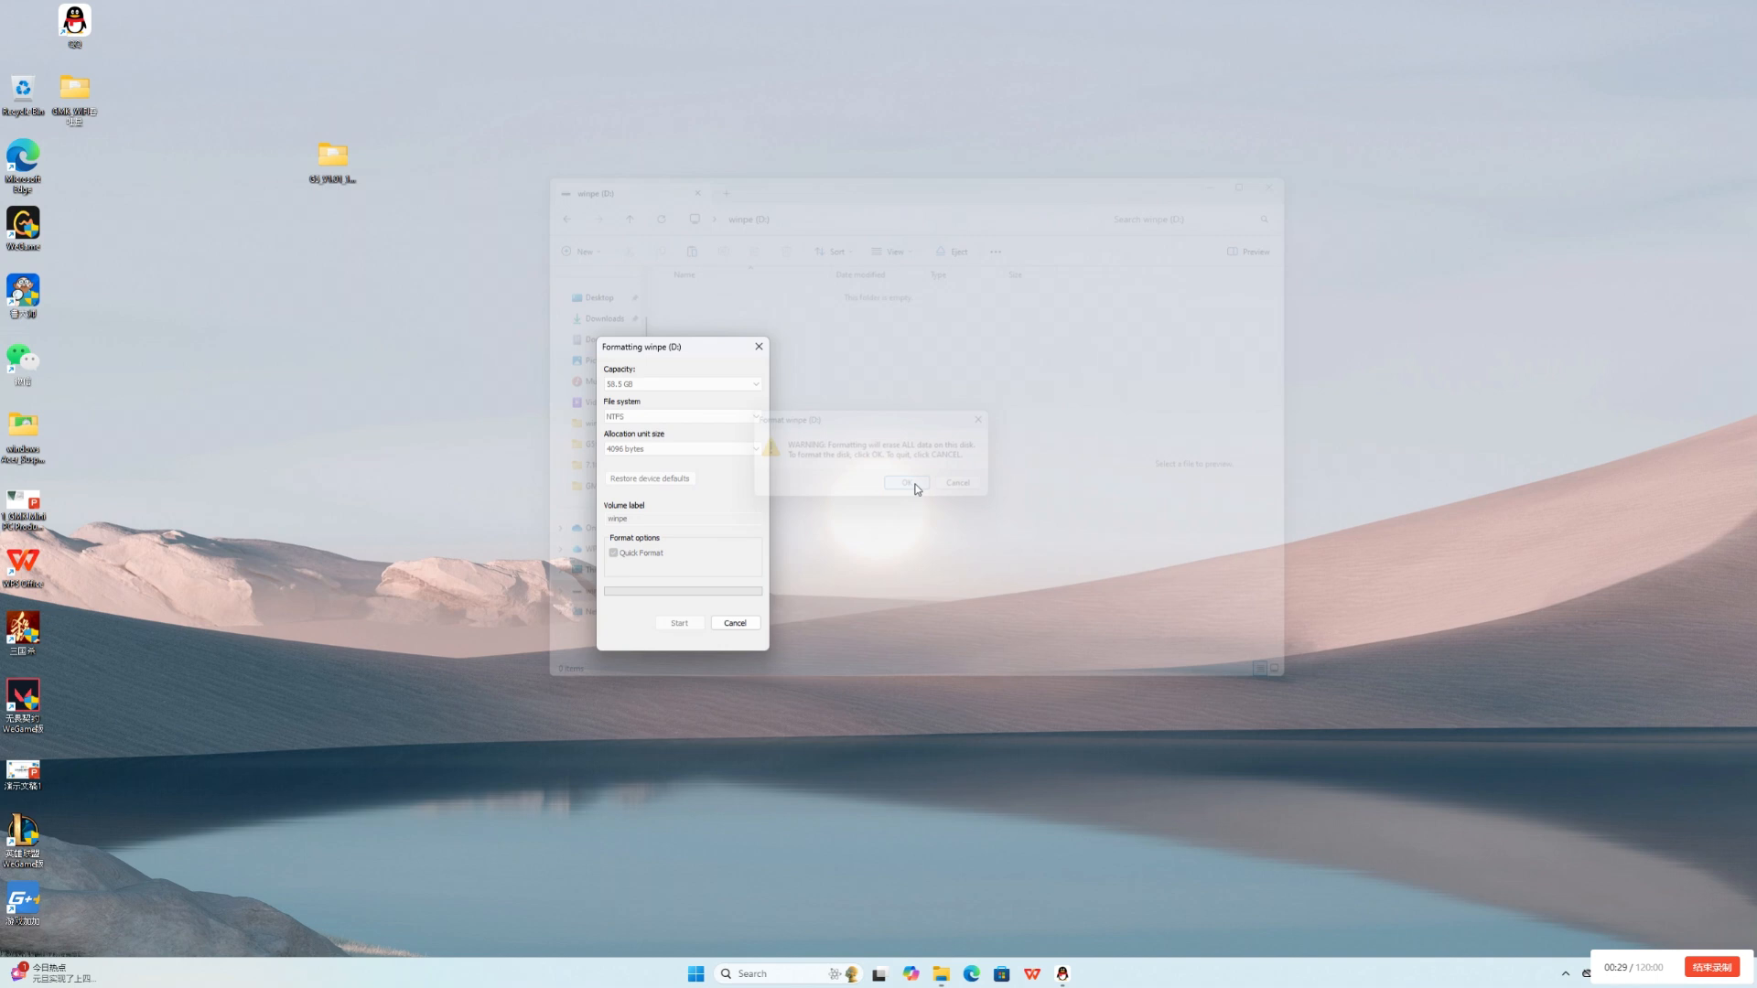
{"action": "left_click", "coordinate": [903, 483]}
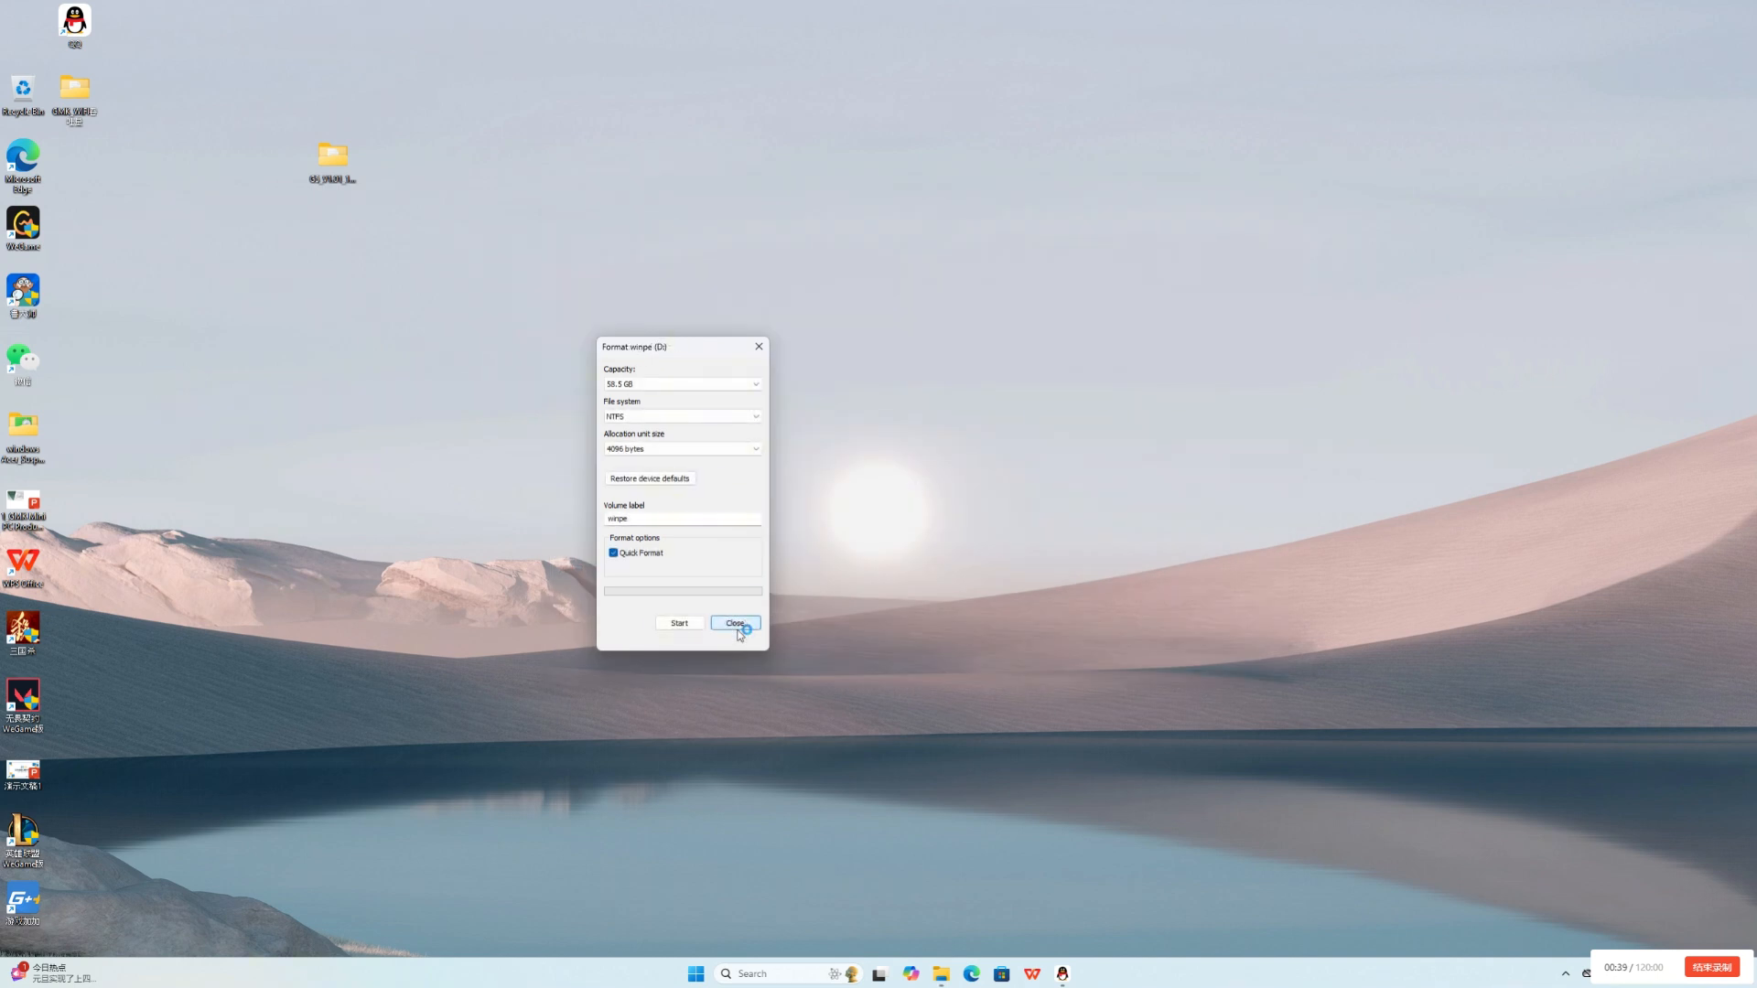
{"action": "left_click", "coordinate": [733, 623]}
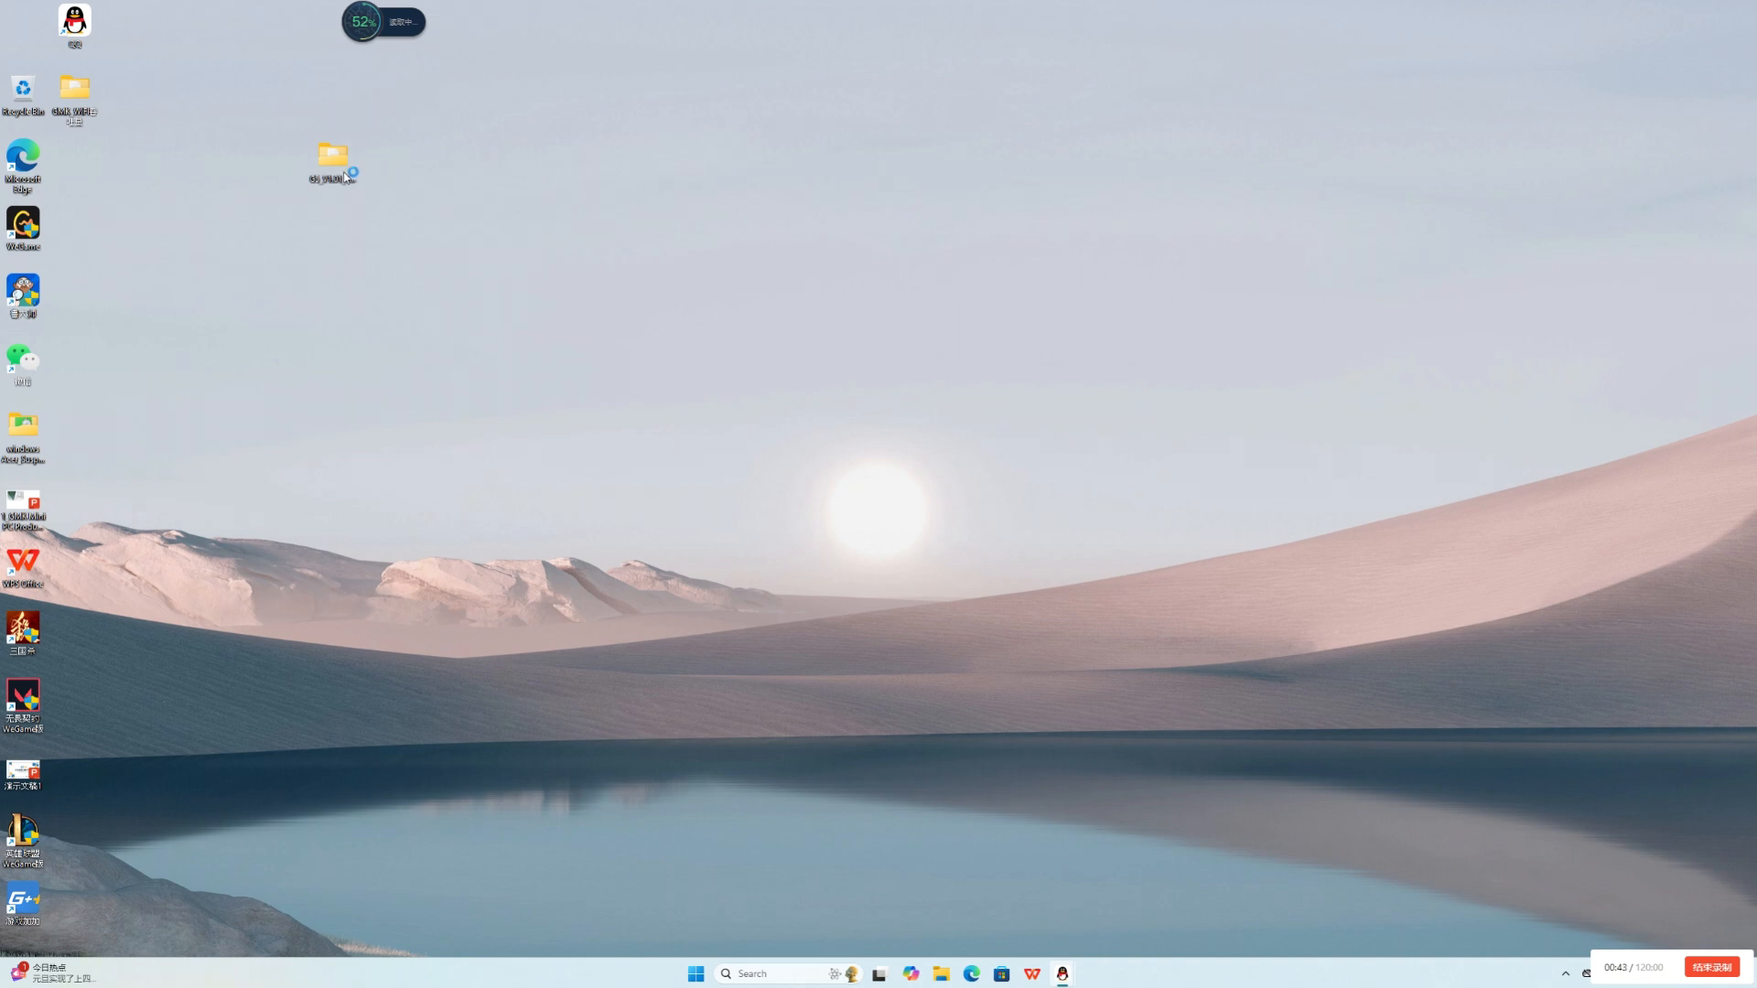
- Reopen the newly formatted winpe (D:) drive in a new window
{"action": "double_click", "coordinate": [331, 159]}
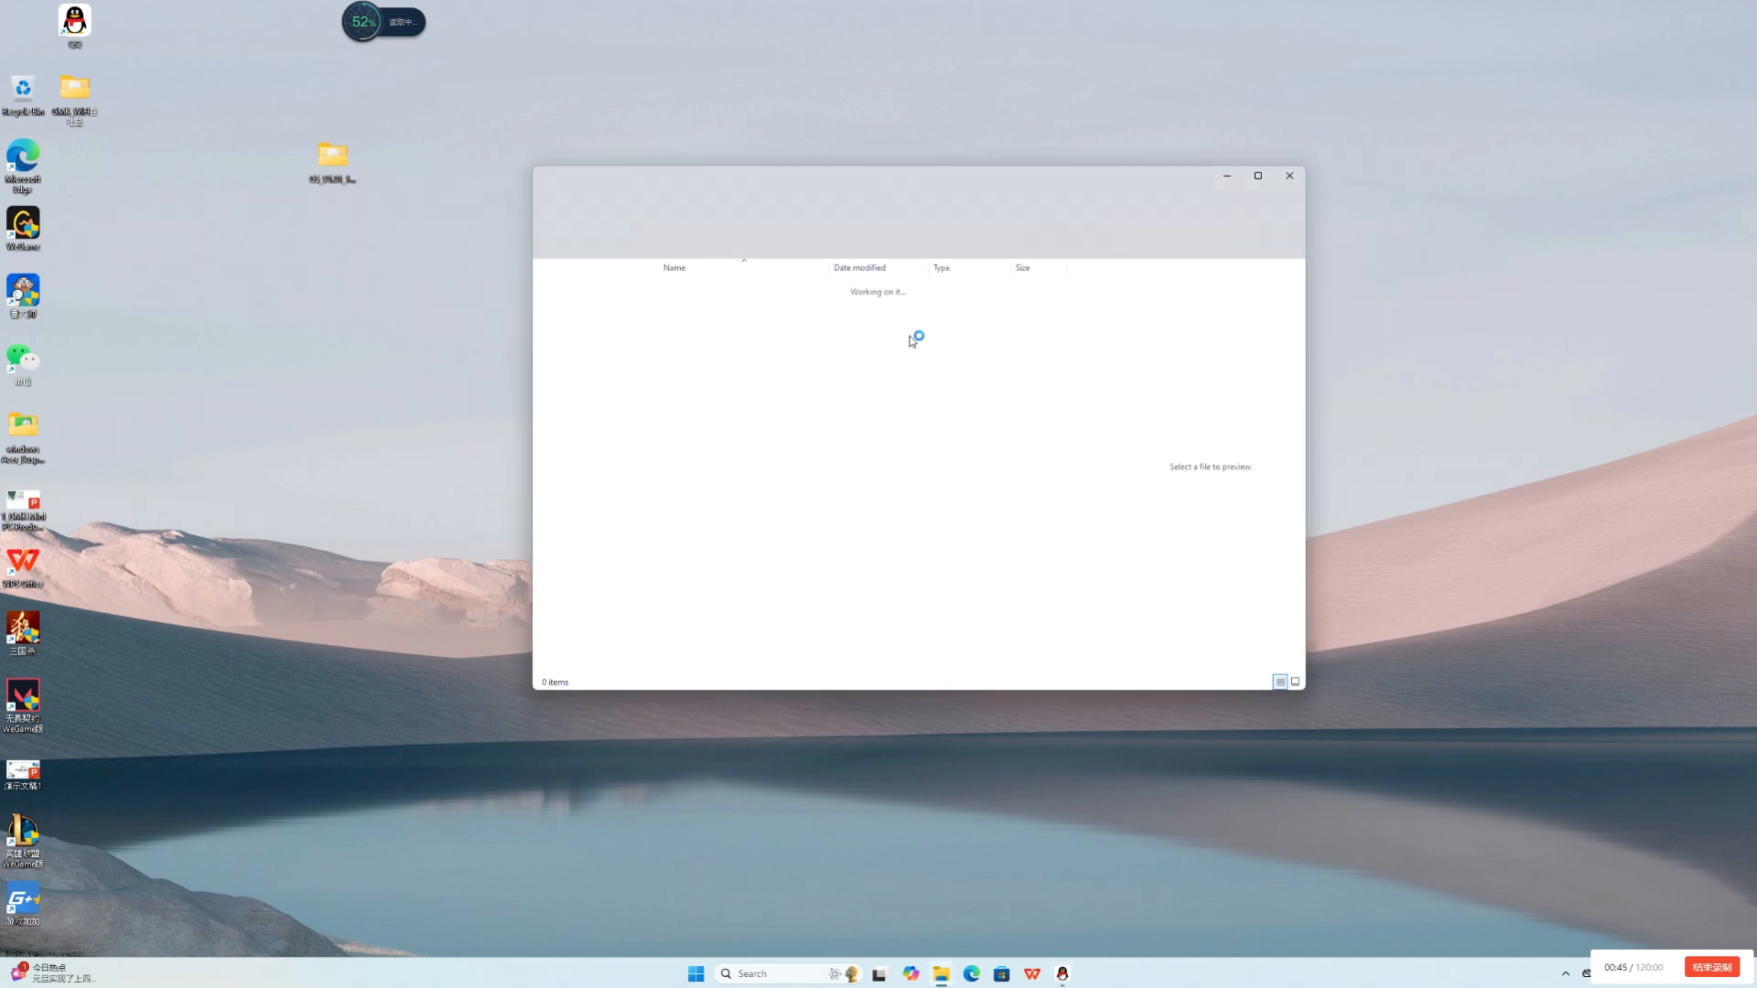